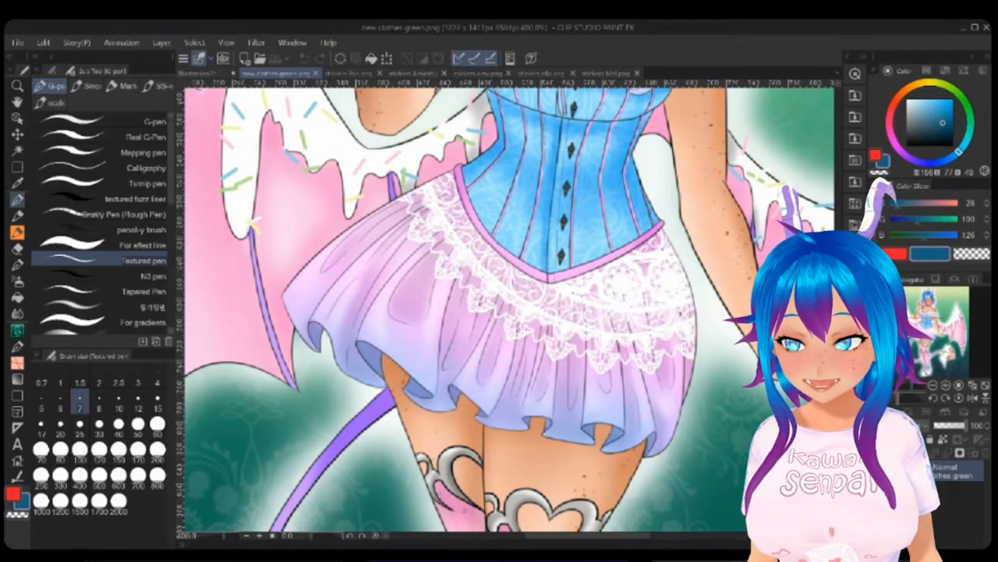
Step: Switch to the Illustration document showing the mauve canvas with the cone-shaped skirt sketch
{"action": "left_click", "coordinate": [197, 74]}
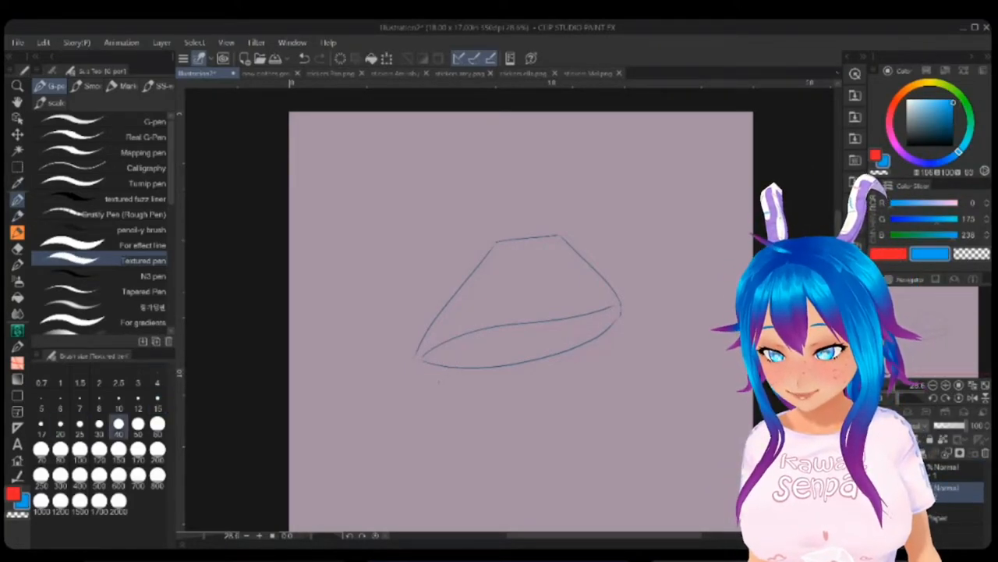
Step: Trace a blue oval around the chibi character's skirt hem
{"action": "left_click_drag", "start_coordinate": [481, 250], "coordinate": [408, 327]}
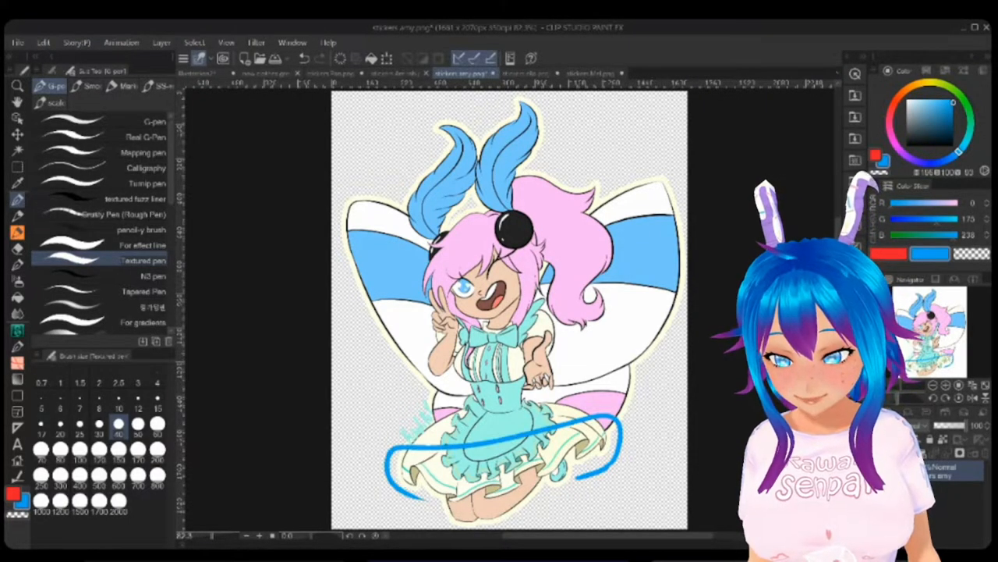
Step: View the maid character artwork, then return to the mauve sketch canvas
{"action": "left_click", "coordinate": [403, 73]}
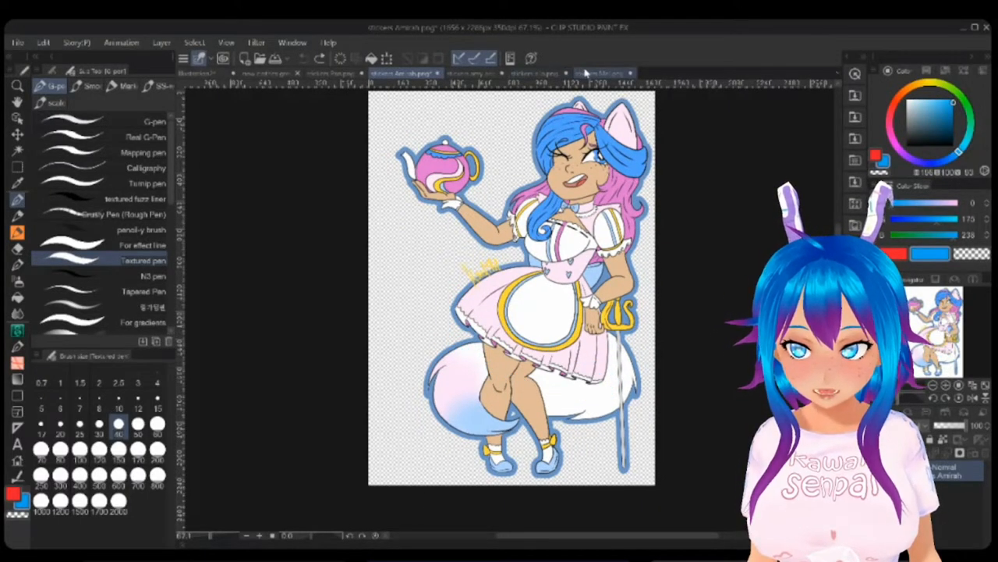
{"action": "left_click", "coordinate": [593, 74]}
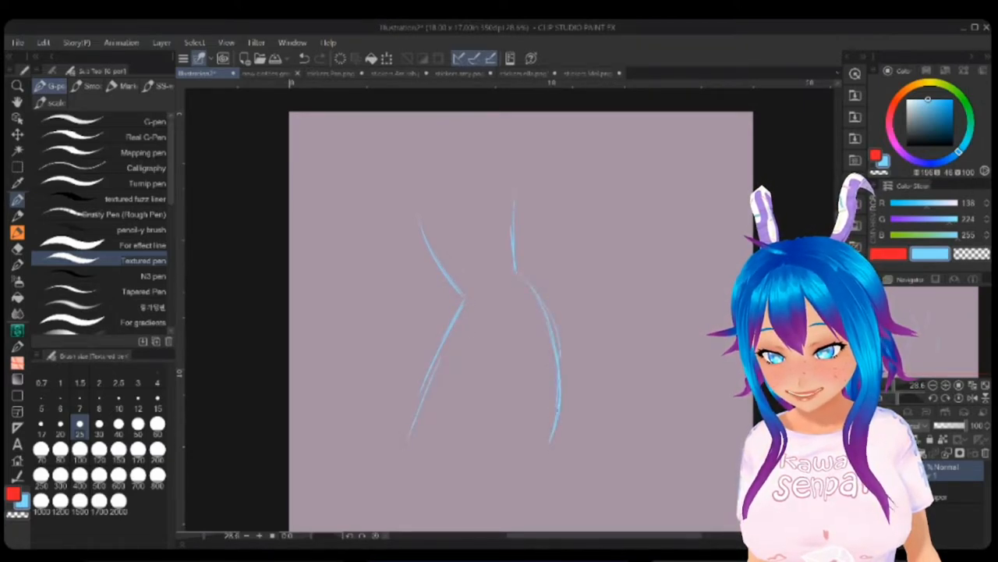
Step: Draw a dark-blue waistband, skirt sides and curved hem over the leg sketch
{"action": "left_click_drag", "start_coordinate": [499, 312], "coordinate": [546, 444]}
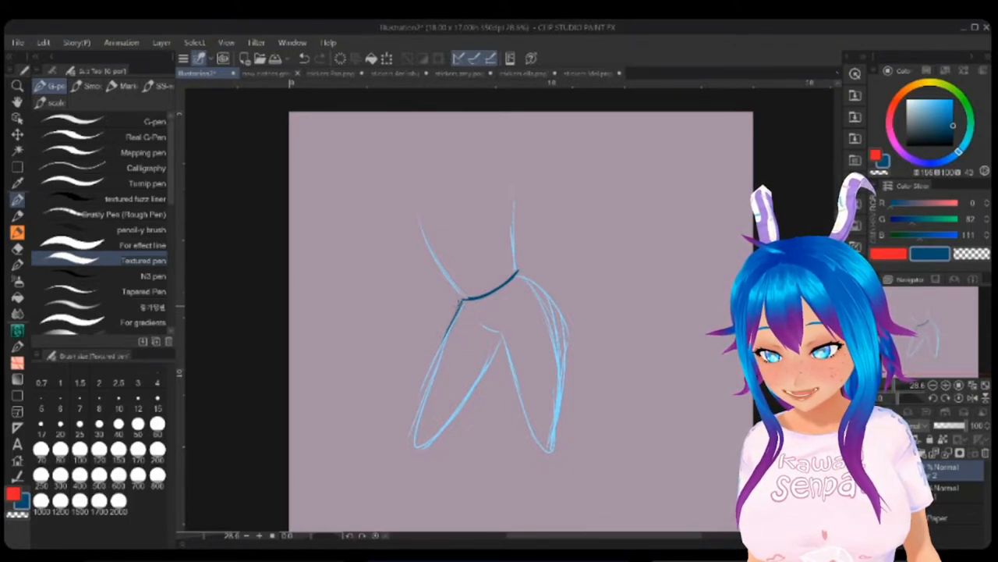
{"action": "left_click_drag", "start_coordinate": [460, 315], "coordinate": [398, 409]}
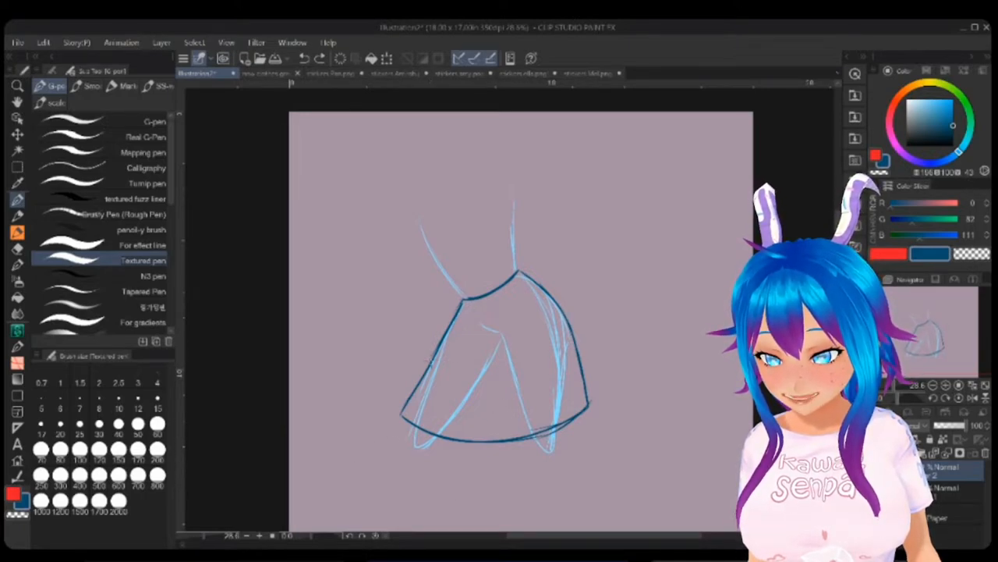
{"action": "left_click_drag", "start_coordinate": [327, 361], "coordinate": [414, 360]}
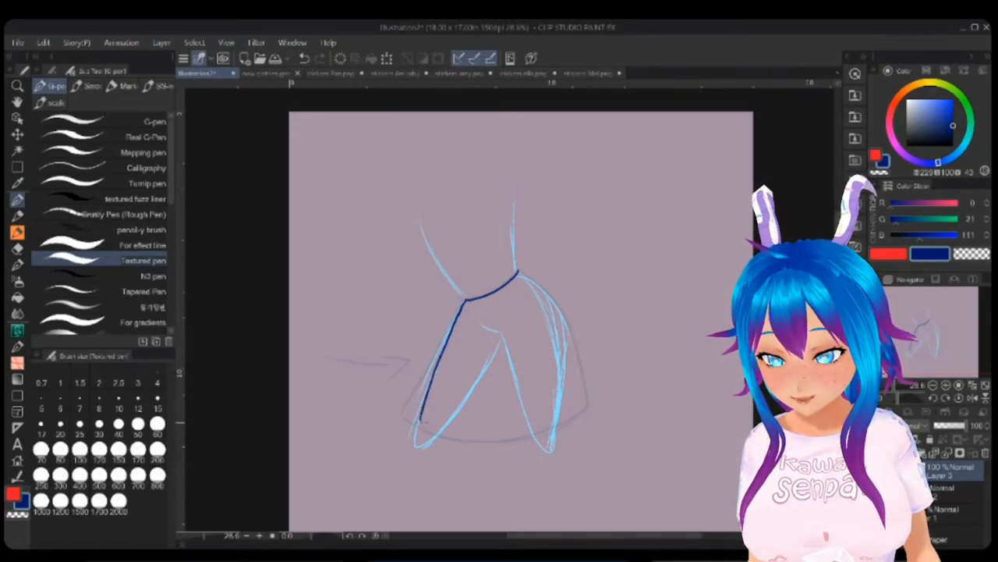
Step: Sketch the skirt blowing sideways in the wind before clearing the canvas
{"action": "left_click_drag", "start_coordinate": [518, 273], "coordinate": [589, 288]}
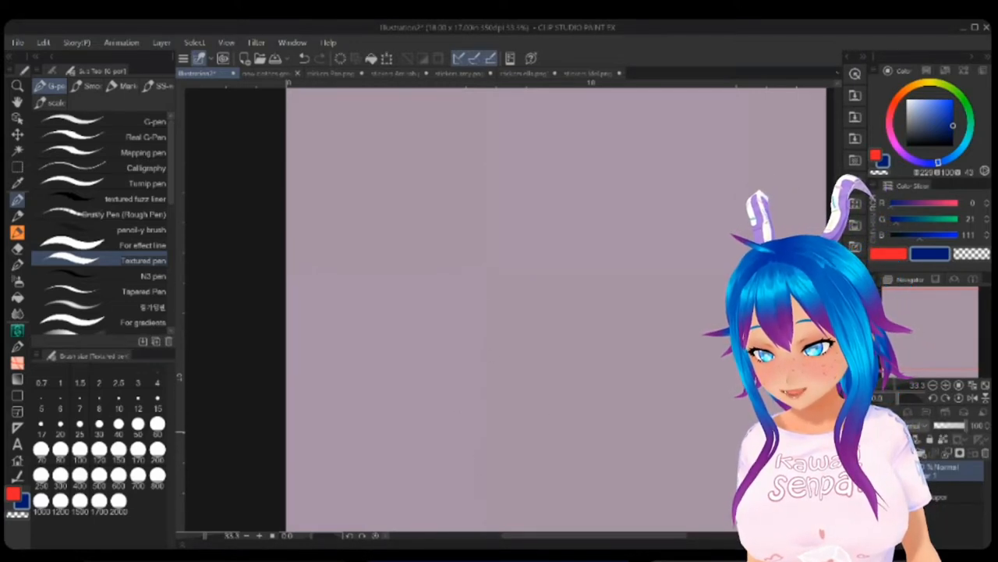
Step: Draw a hem line with an up arrow, two leg-opening ovals, and wavy ripples along it
{"action": "left_click_drag", "start_coordinate": [505, 452], "coordinate": [505, 402]}
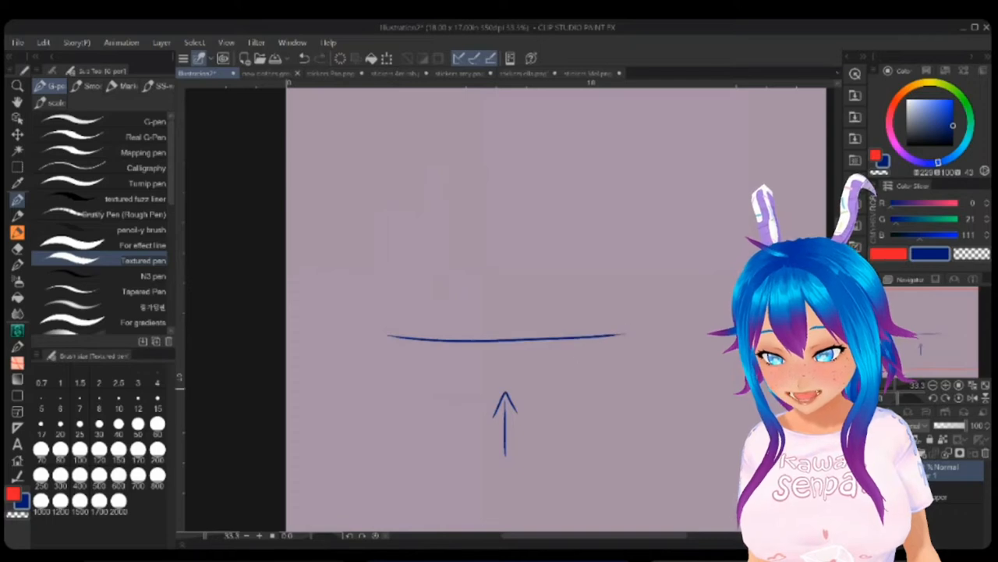
{"action": "left_click_drag", "start_coordinate": [440, 359], "coordinate": [565, 367]}
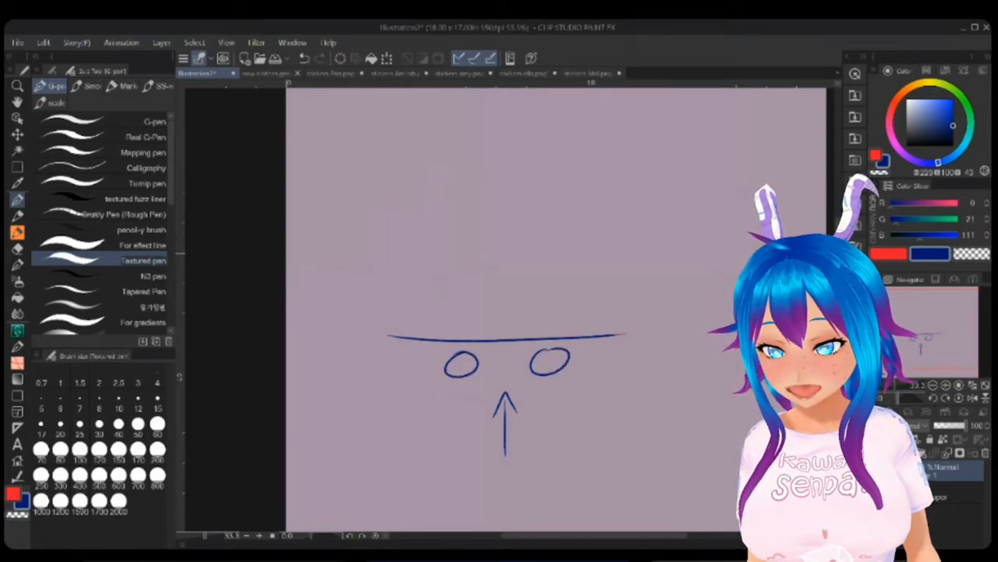
{"action": "left_click_drag", "start_coordinate": [398, 367], "coordinate": [437, 365]}
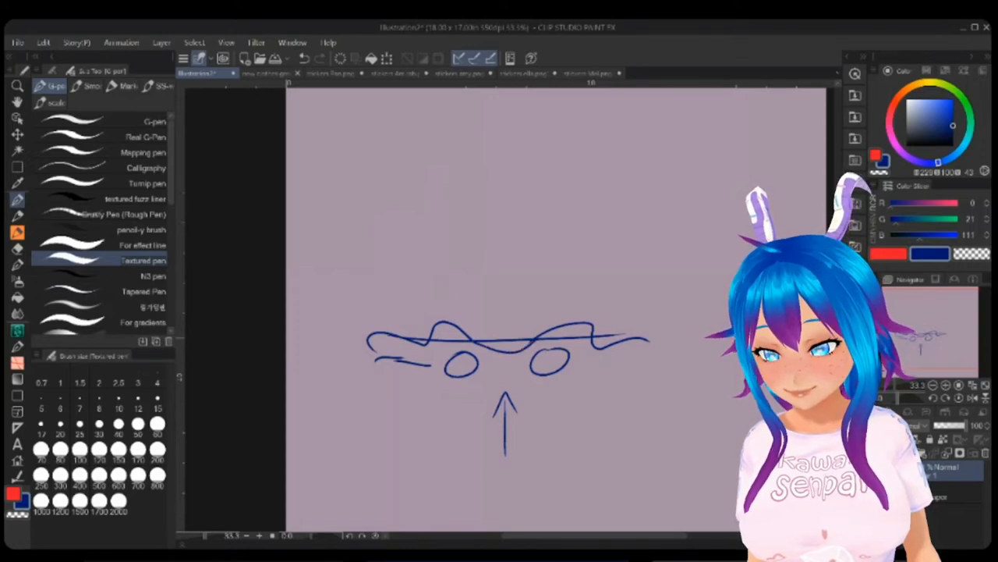
{"action": "left_click_drag", "start_coordinate": [507, 195], "coordinate": [640, 335]}
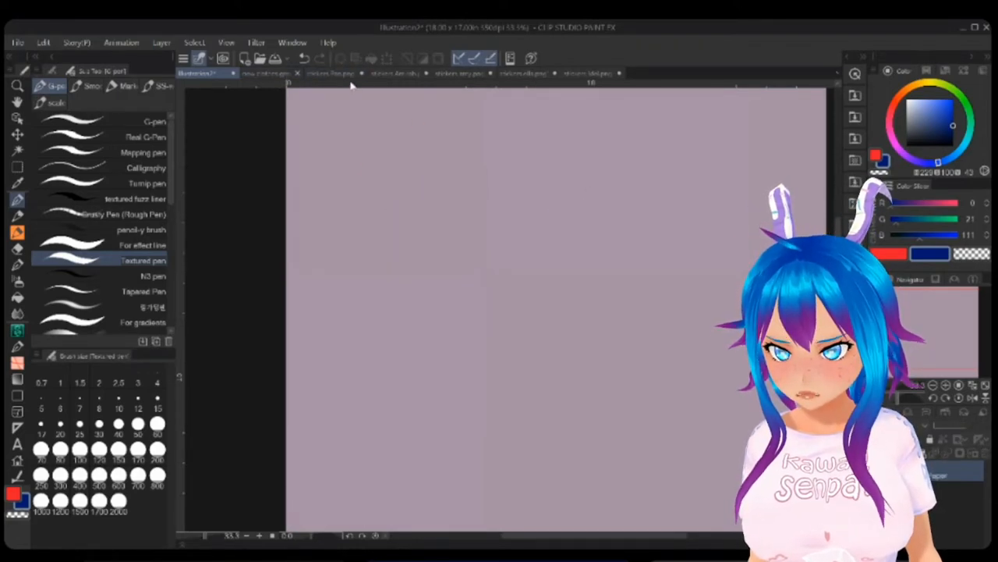
{"action": "left_click", "coordinate": [393, 73]}
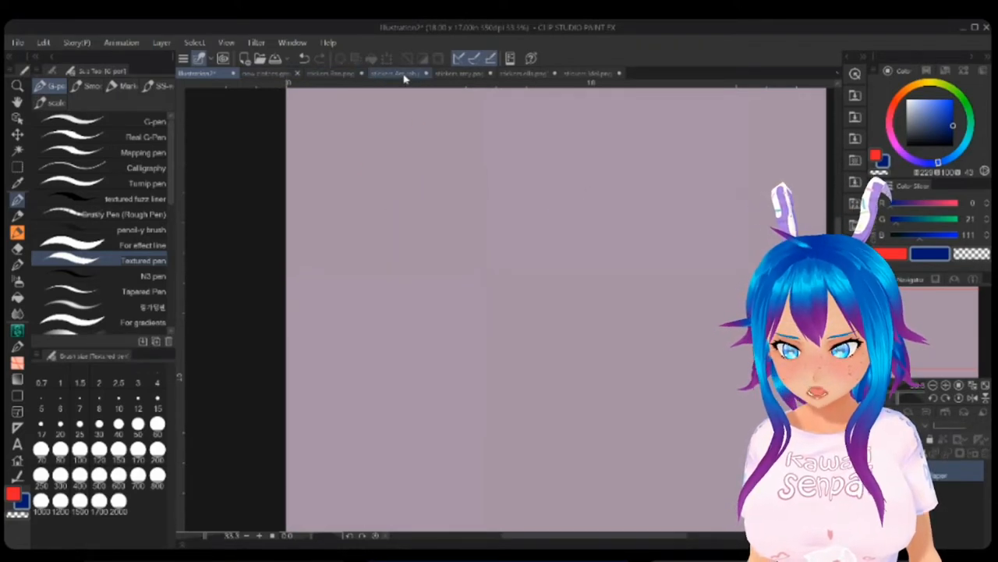
{"action": "left_click", "coordinate": [402, 73]}
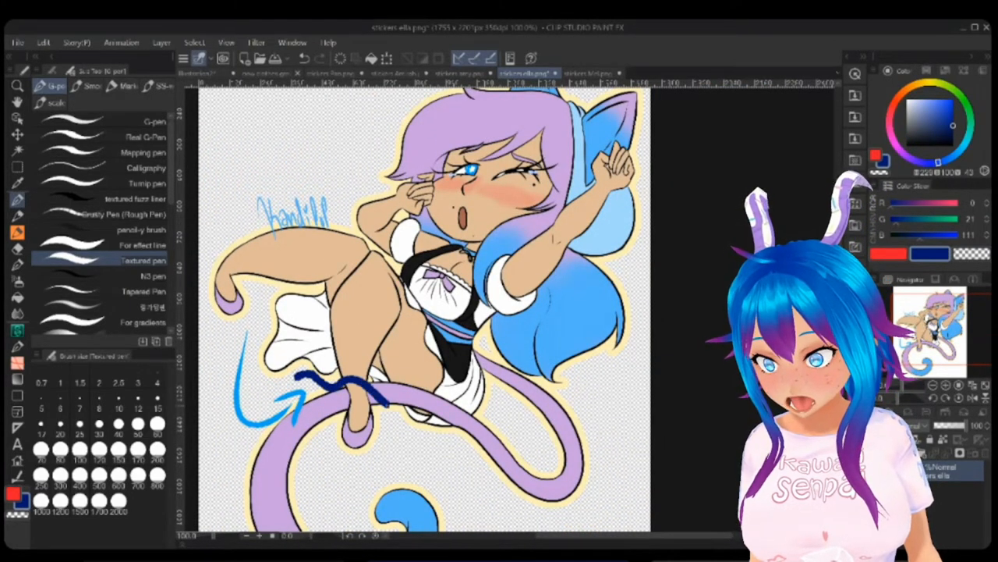
{"action": "left_click_drag", "start_coordinate": [382, 250], "coordinate": [436, 406]}
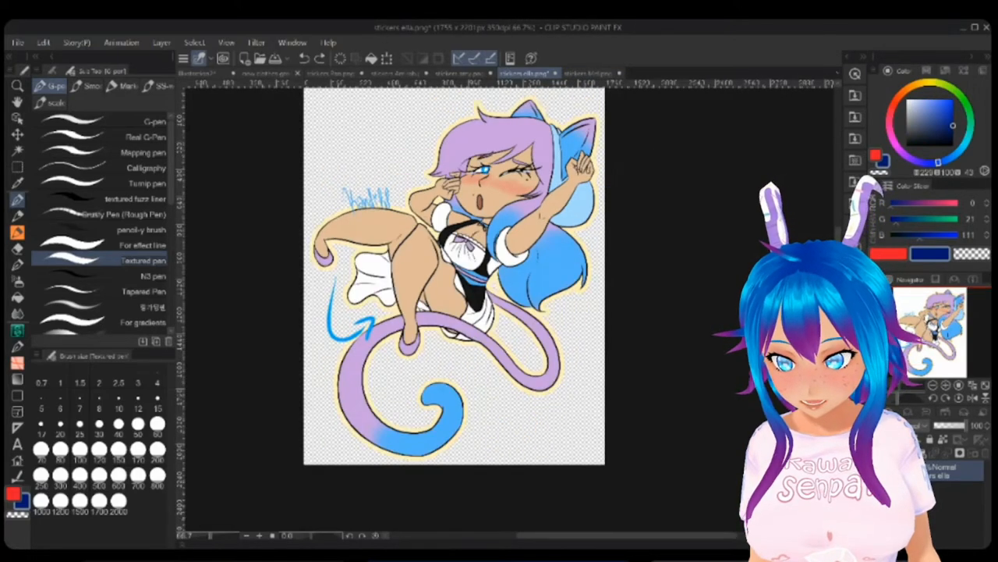
{"action": "left_click", "coordinate": [591, 74]}
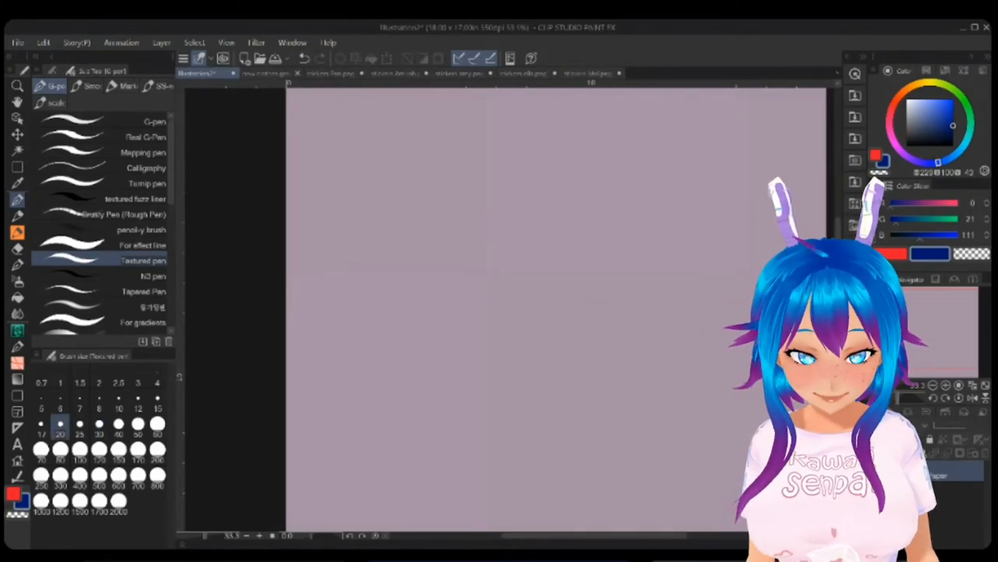
Step: Sketch the flared skirt shape and trace a red curling edge along its left side
{"action": "left_click_drag", "start_coordinate": [468, 195], "coordinate": [507, 296]}
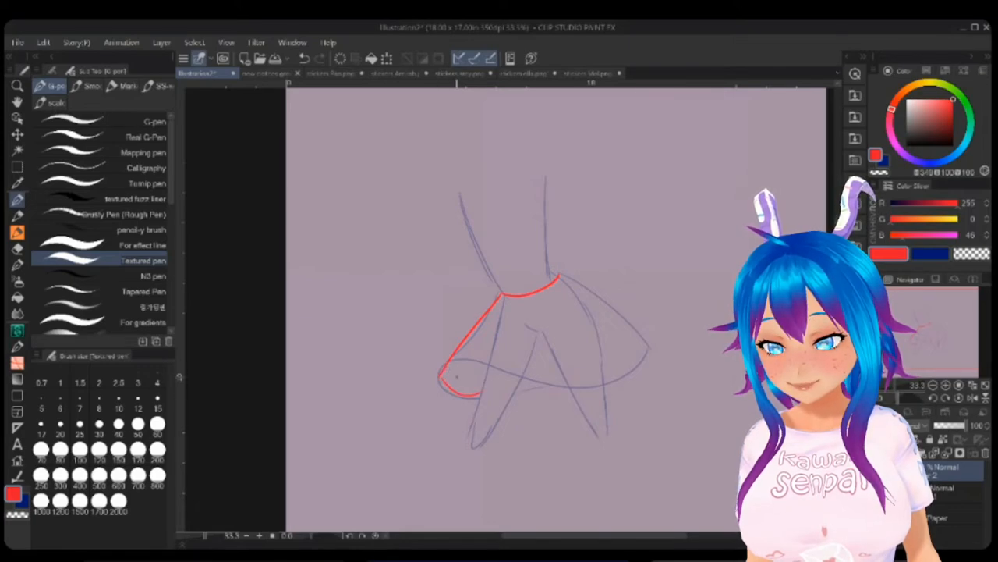
{"action": "left_click_drag", "start_coordinate": [440, 374], "coordinate": [468, 382]}
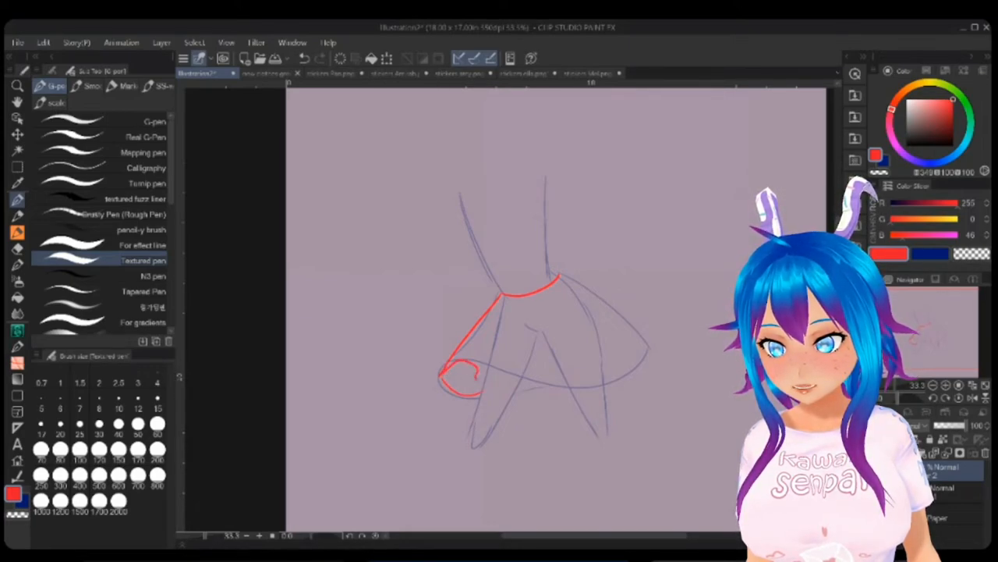
{"action": "left_click_drag", "start_coordinate": [437, 380], "coordinate": [546, 382]}
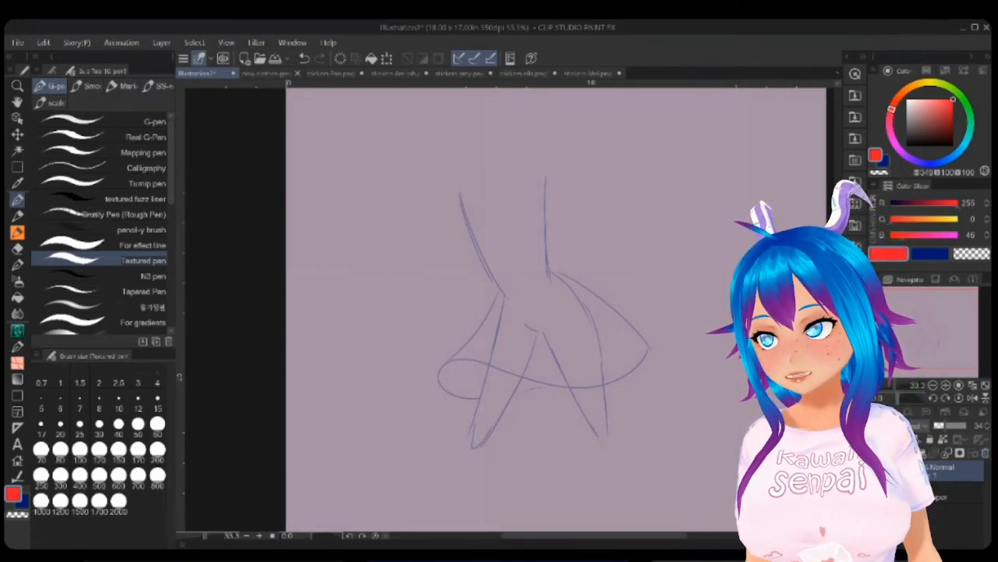
Step: Glance at the purple star-covered example, then draw a red wavy ripple across the hem
{"action": "left_click", "coordinate": [591, 73]}
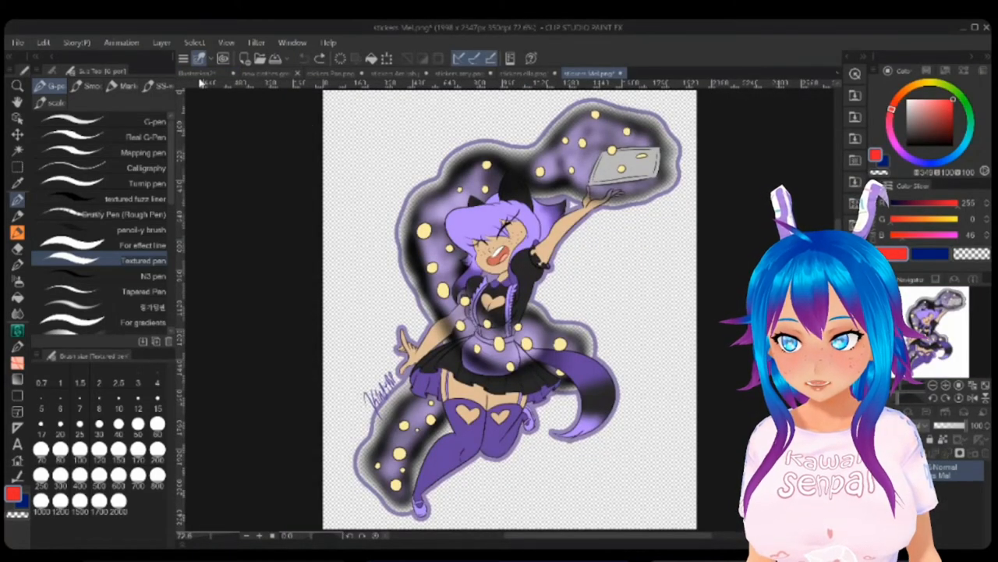
{"action": "left_click", "coordinate": [197, 73]}
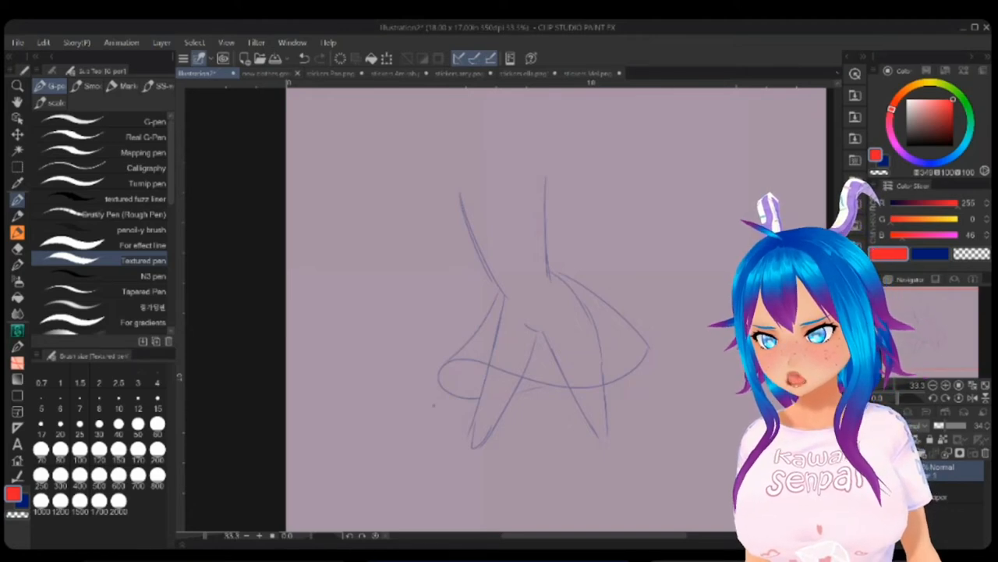
{"action": "left_click_drag", "start_coordinate": [437, 393], "coordinate": [683, 359]}
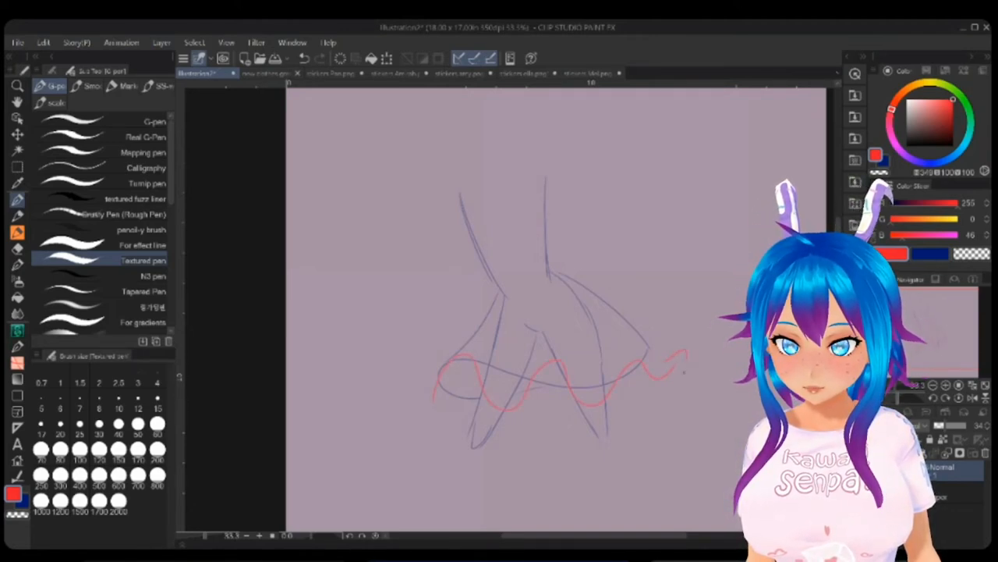